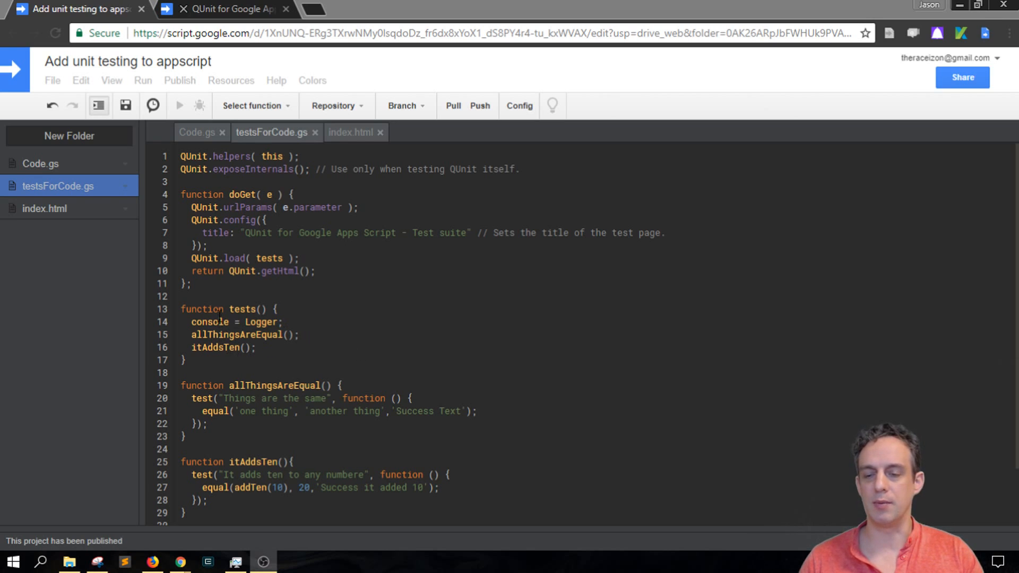
Examine the failing 'Things are the same' test and its expected value 'another thing'.
{"action": "double_click", "coordinate": [241, 308]}
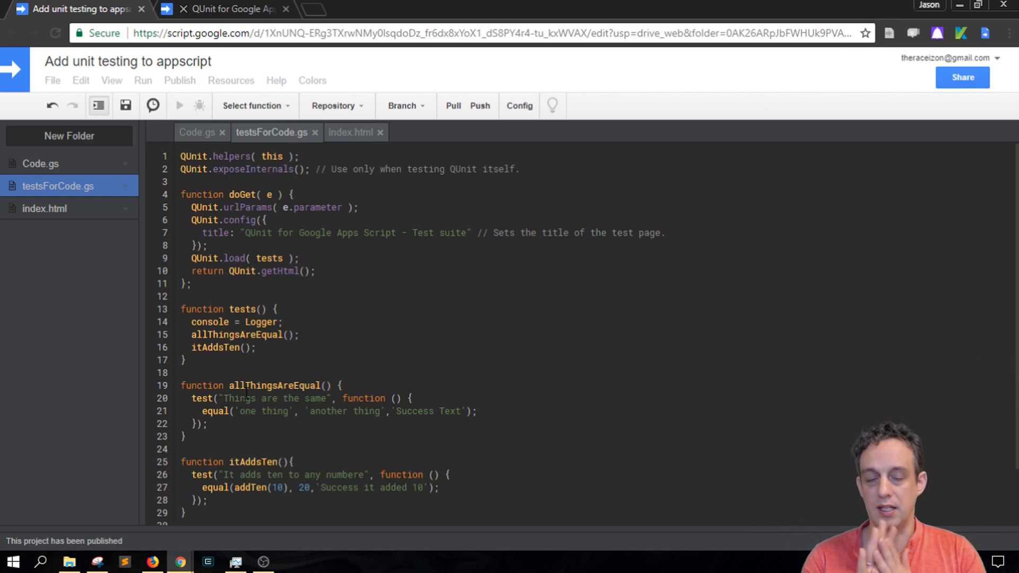
{"action": "scroll", "scroll_direction": "down", "scroll_amount": 3}
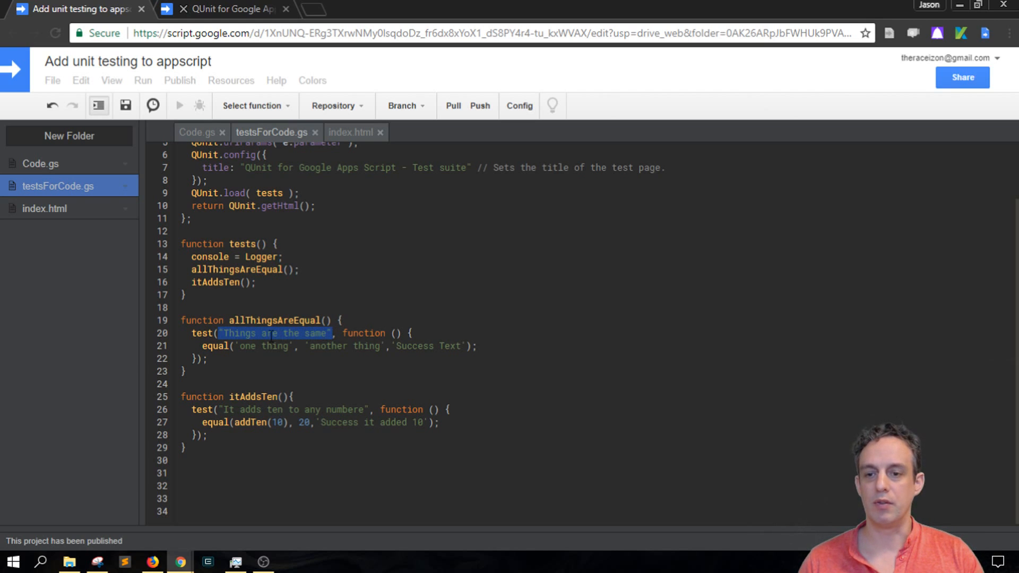
{"action": "left_click", "coordinate": [271, 345]}
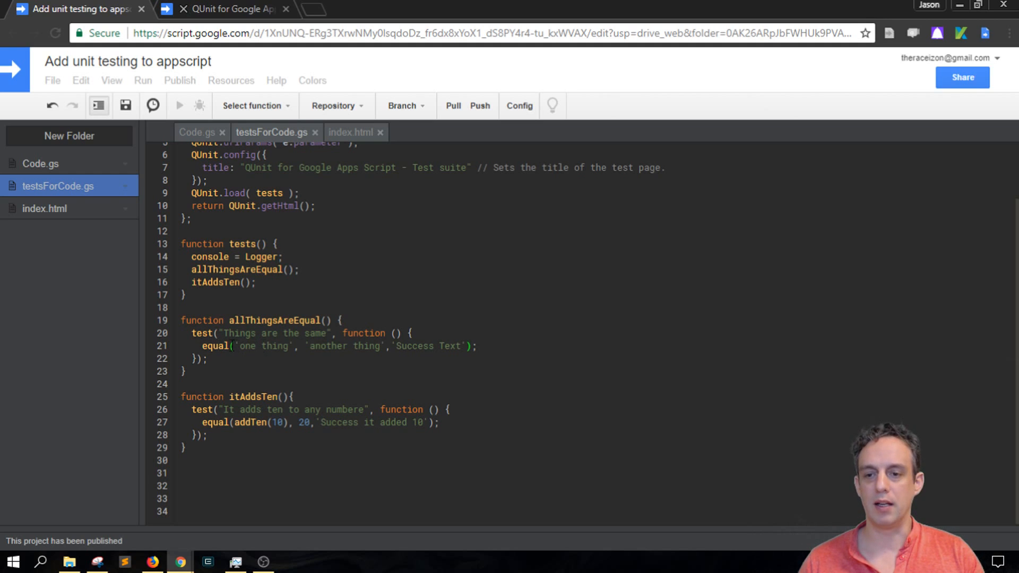
{"action": "double_click", "coordinate": [263, 345]}
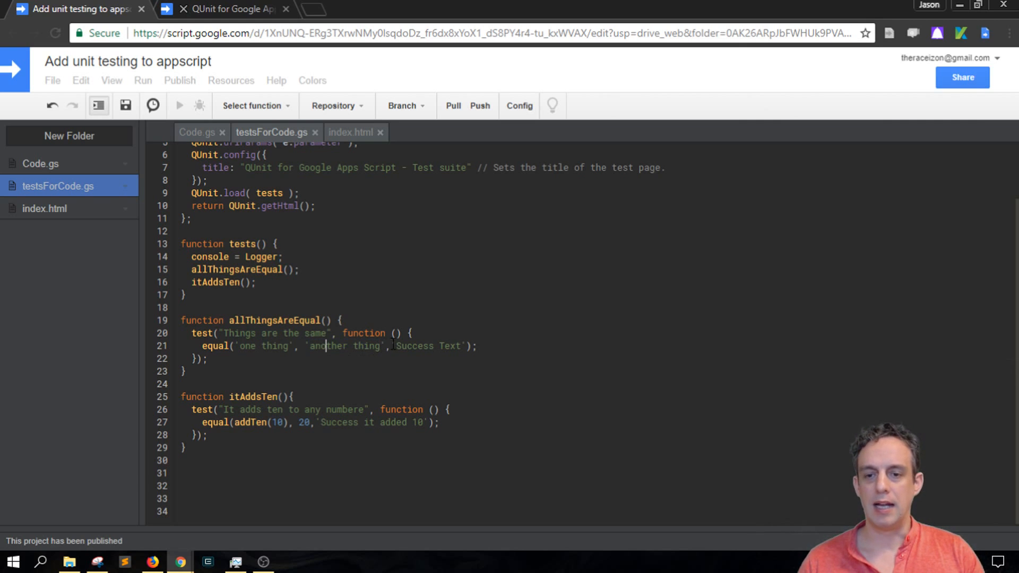
{"action": "double_click", "coordinate": [428, 345]}
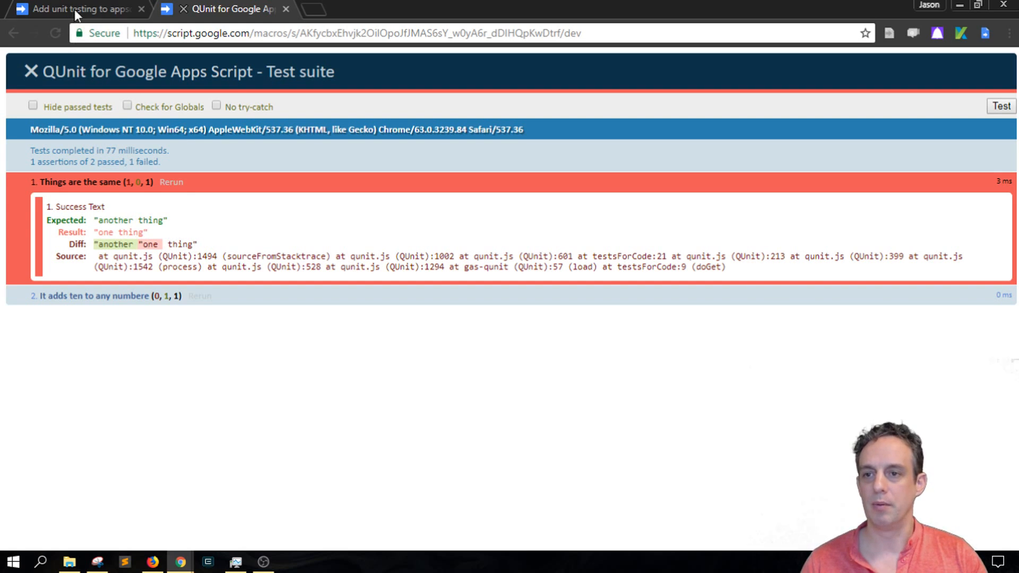
Return to the script code and review the 'Success' assertion message.
{"action": "left_click", "coordinate": [75, 9]}
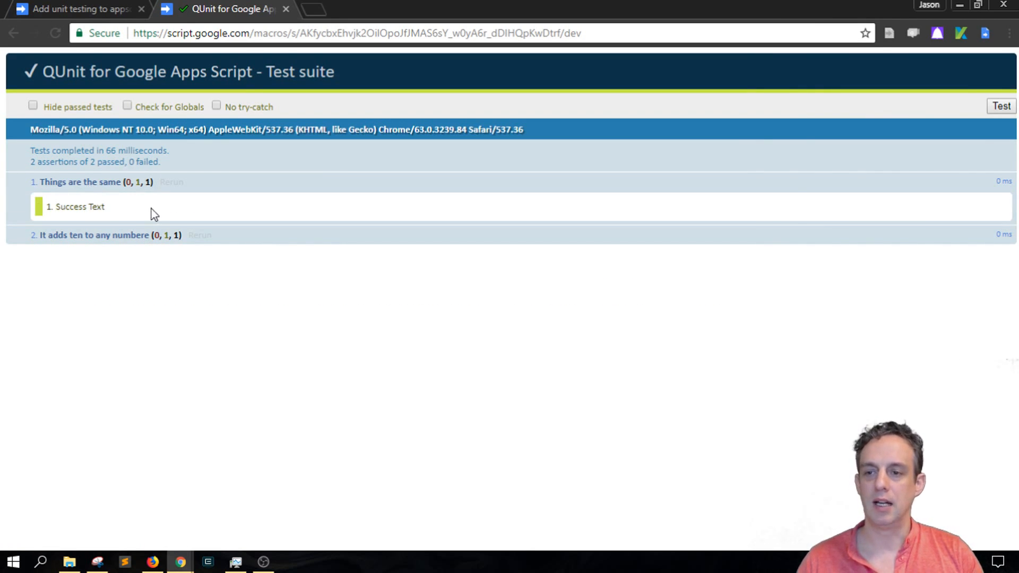
{"action": "double_click", "coordinate": [80, 206]}
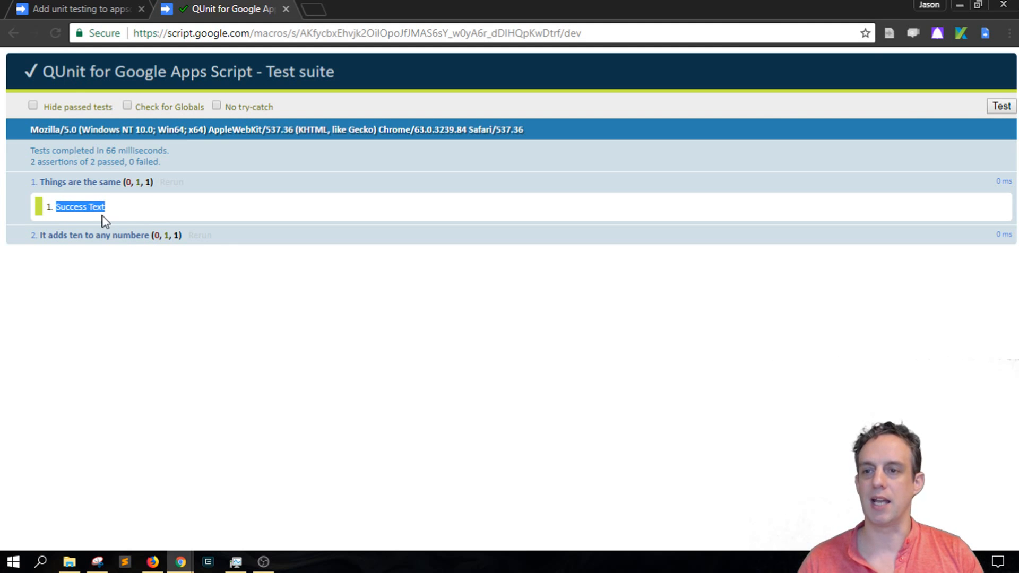
{"action": "left_click", "coordinate": [78, 9]}
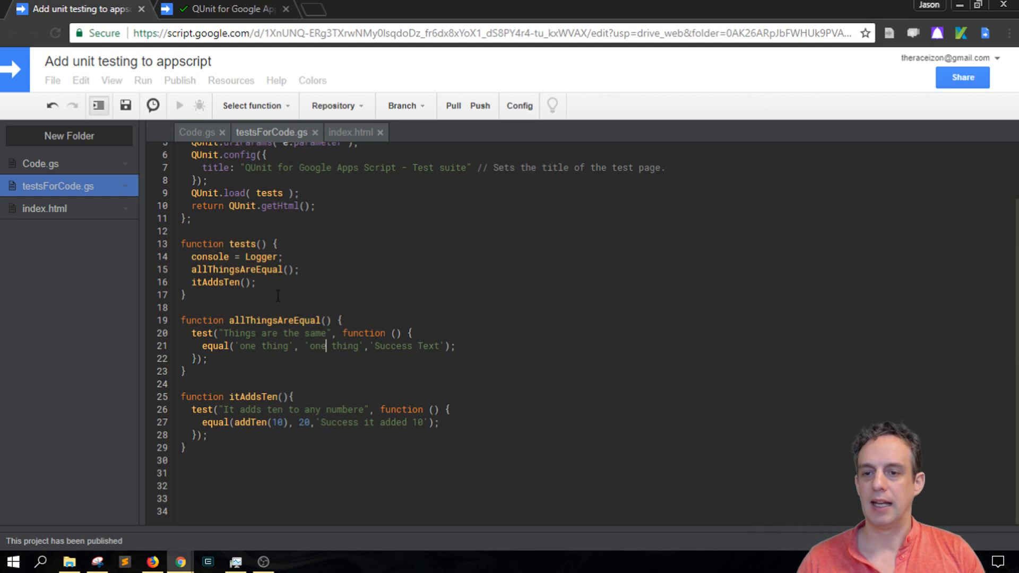
Correct 'numbere' to 'number' in the test name and add '!' after 'Success'.
{"action": "double_click", "coordinate": [243, 269]}
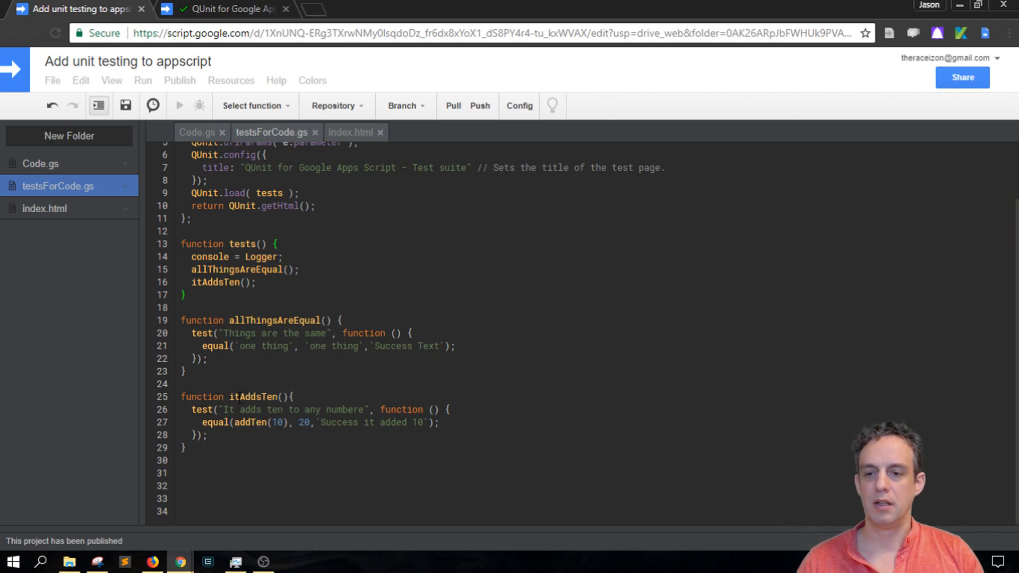
{"action": "double_click", "coordinate": [221, 282]}
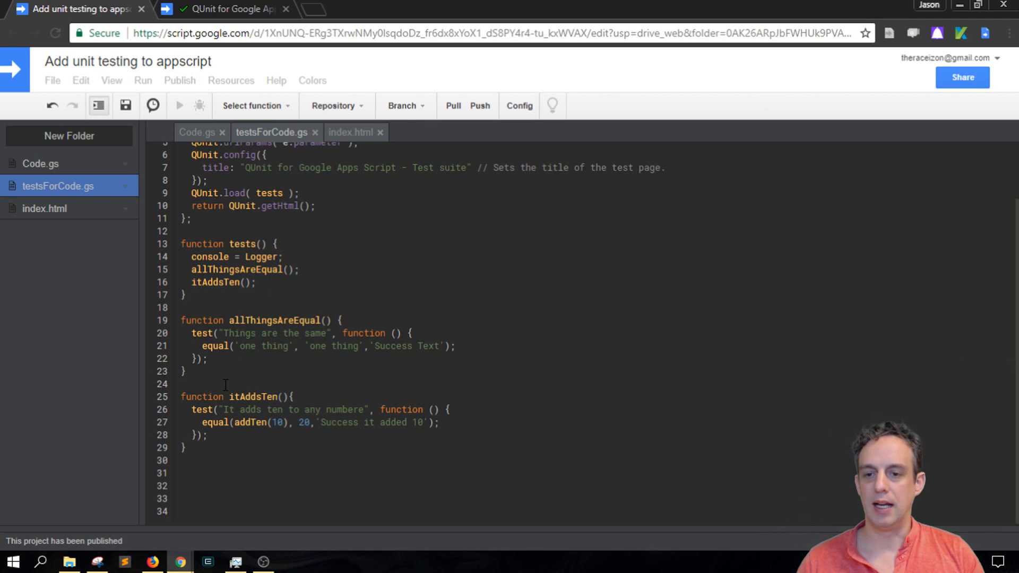
{"action": "double_click", "coordinate": [202, 409]}
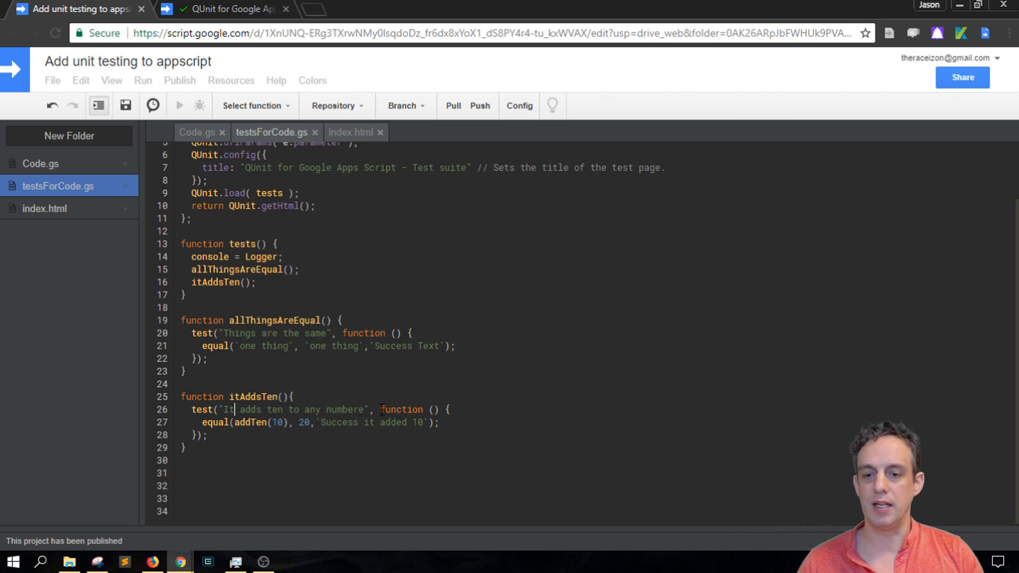
{"action": "key", "text": "Backspace"}
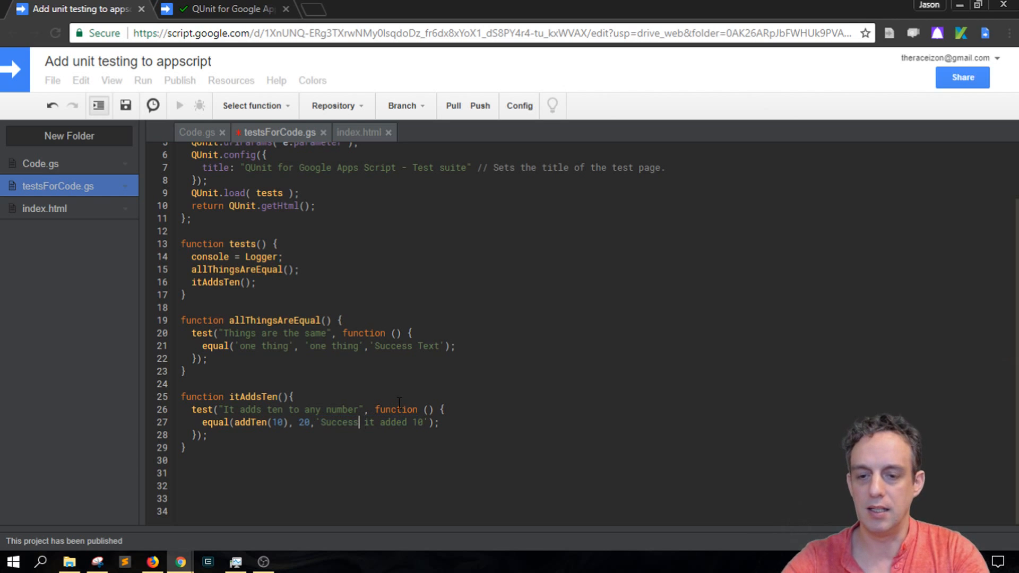
{"action": "type", "text": "!"}
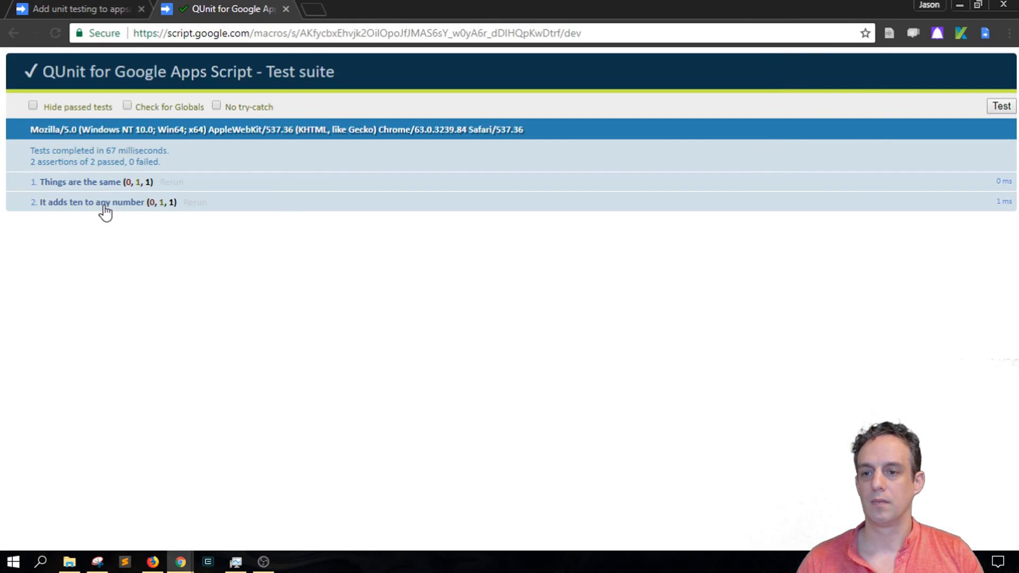
Expand the 'It adds ten to any number' test to reveal 'Success! it added 10'.
{"action": "left_click", "coordinate": [91, 203]}
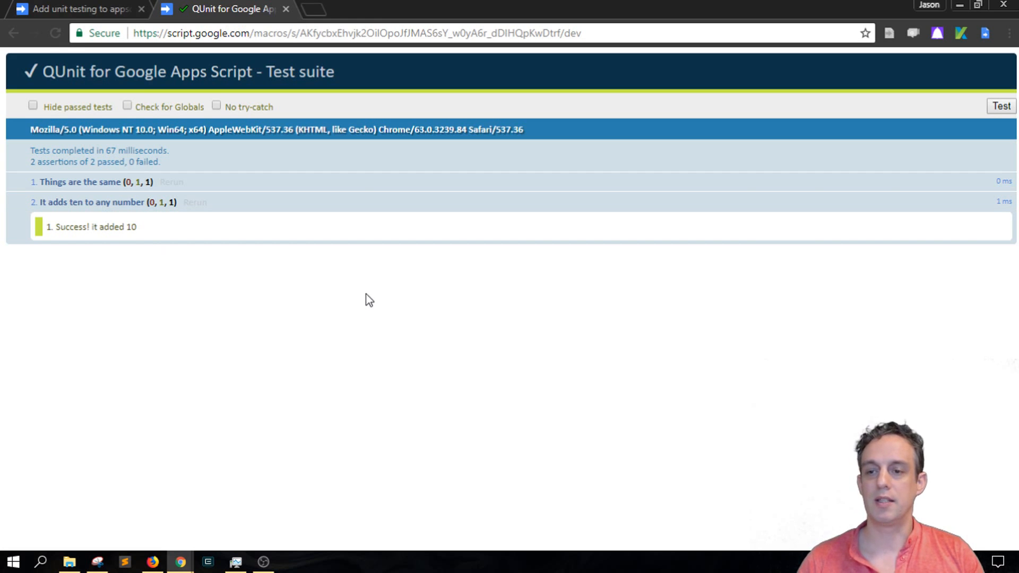